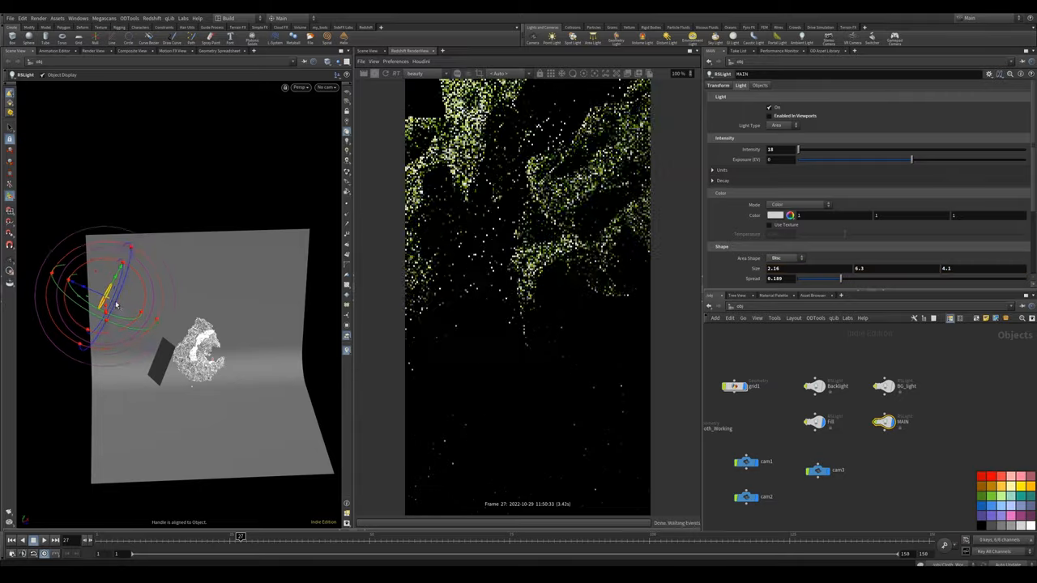
# - Select the area light node in front of the cloth figure to show its parameters
pyautogui.click(816, 386)
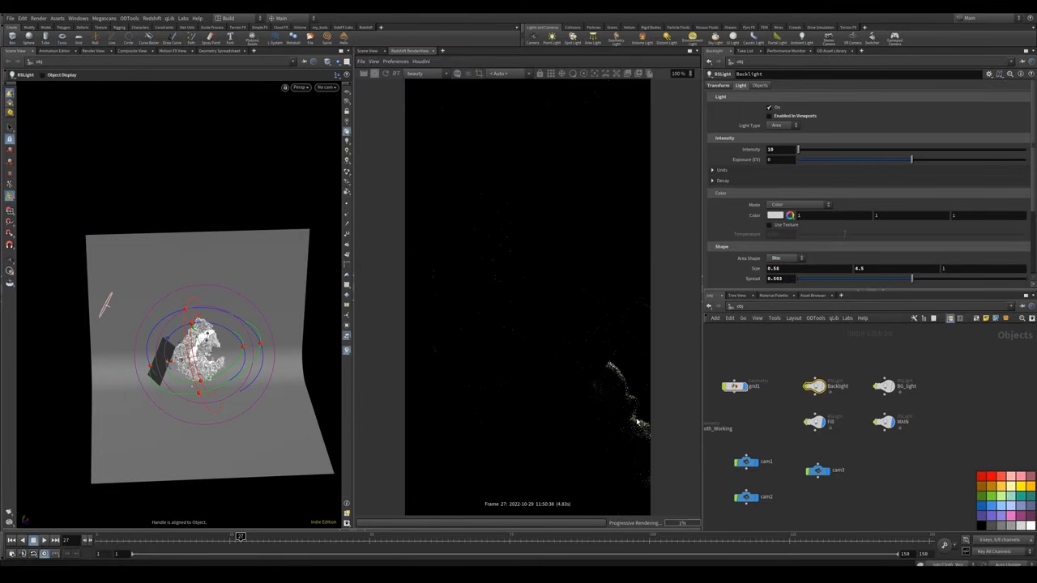